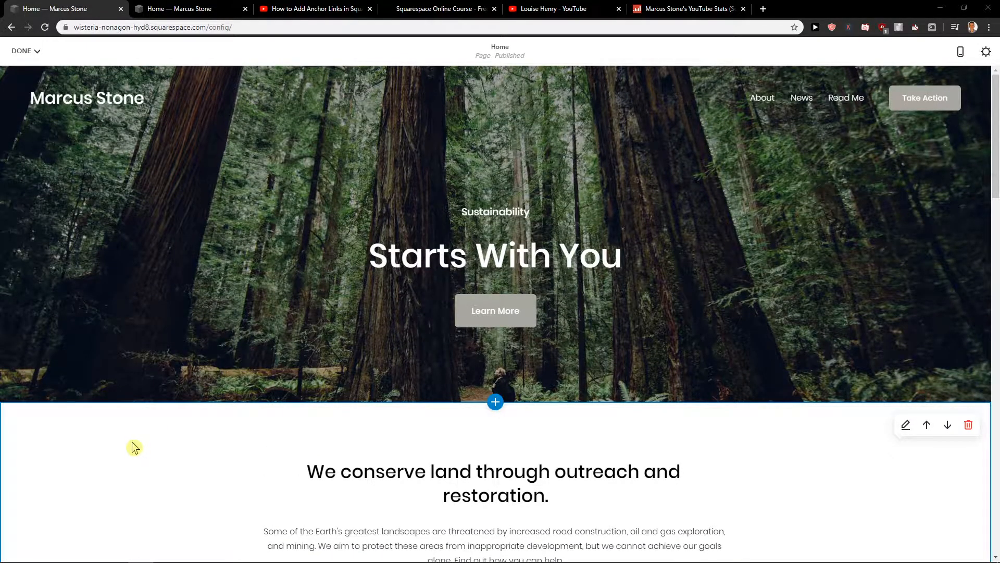
{"action": "mouse_move", "coordinate": [156, 434]}
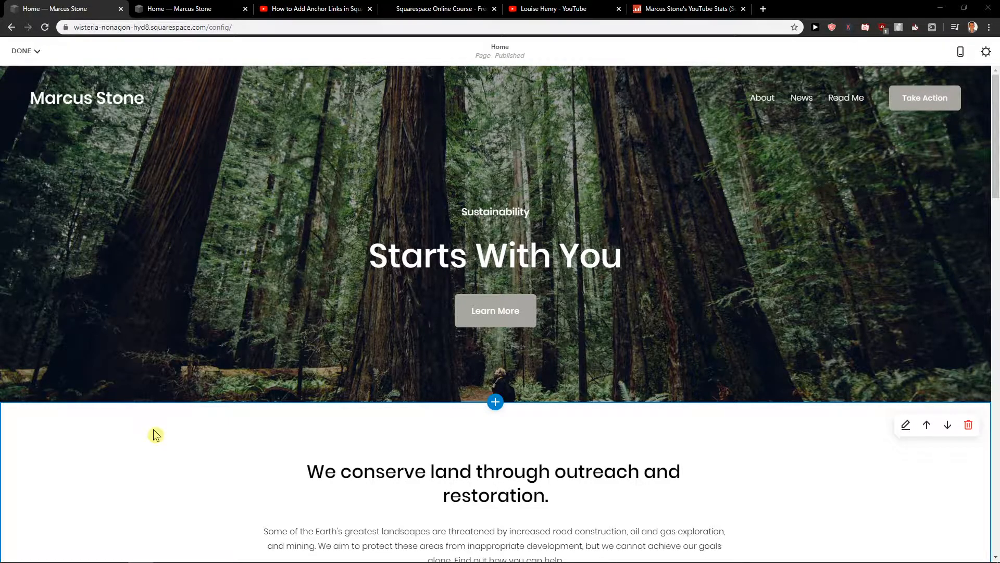
- Scroll the home page down to the Newsletter section above the footer
{"action": "scroll", "scroll_direction": "down", "scroll_amount": 3}
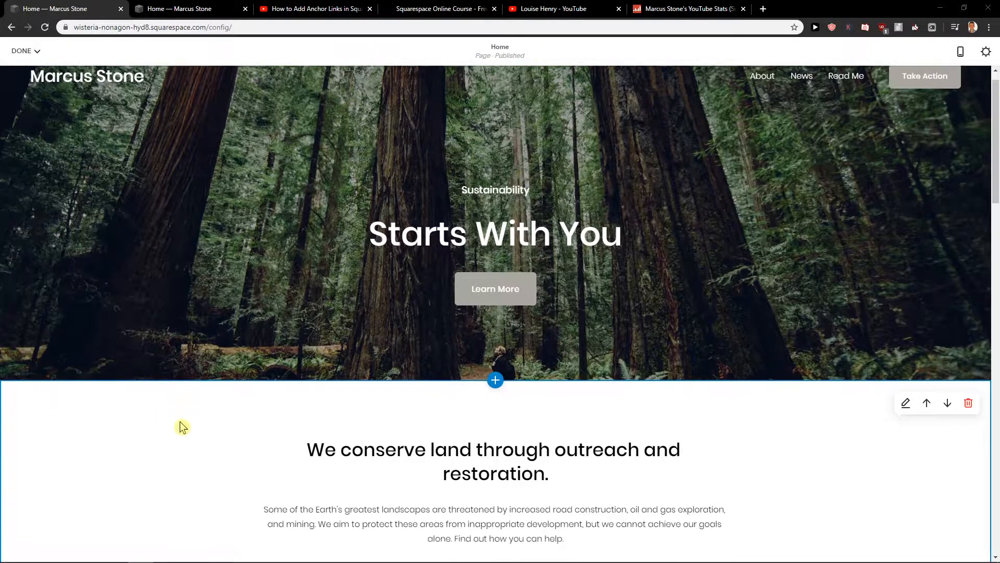
{"action": "scroll", "scroll_direction": "down", "scroll_amount": 3}
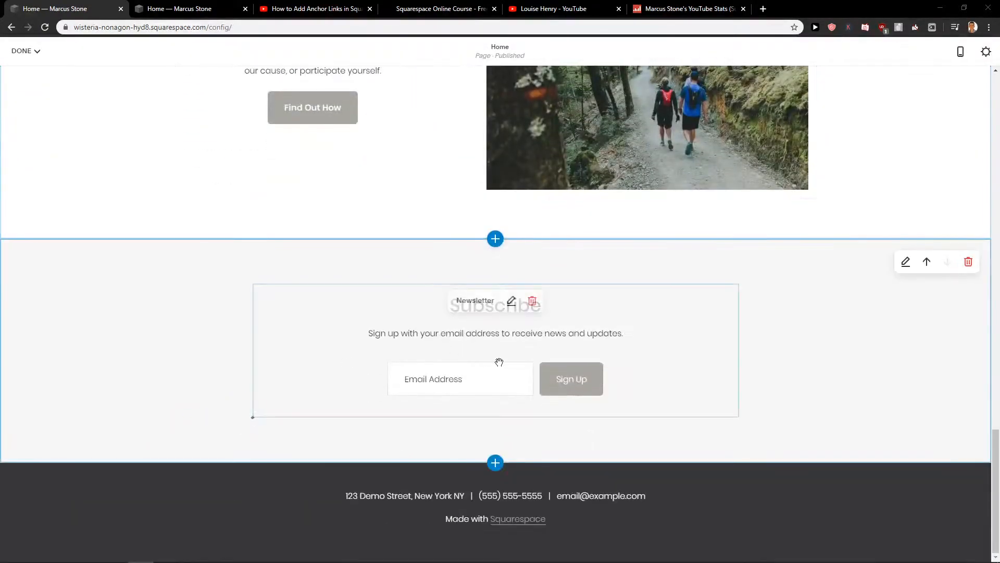
- Insert a blank section above the newsletter and add a Button block found by searching 'bu'
{"action": "left_click", "coordinate": [495, 238]}
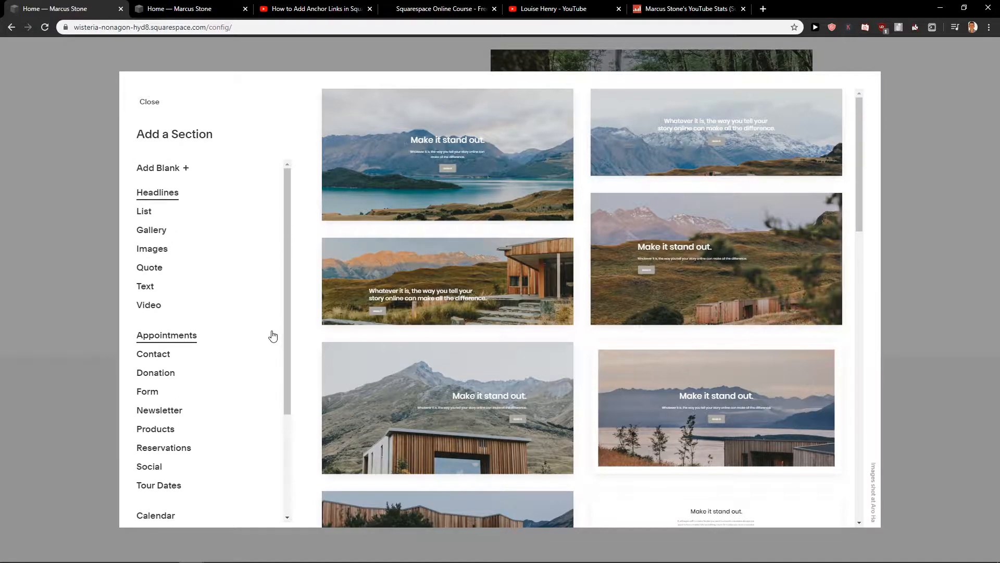
{"action": "mouse_move", "coordinate": [186, 172]}
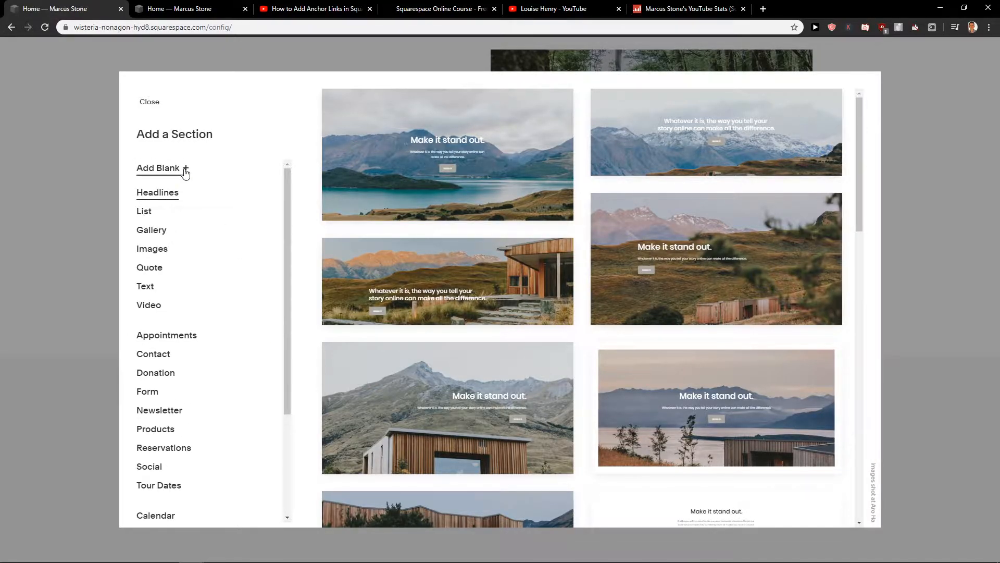
{"action": "left_click", "coordinate": [157, 168]}
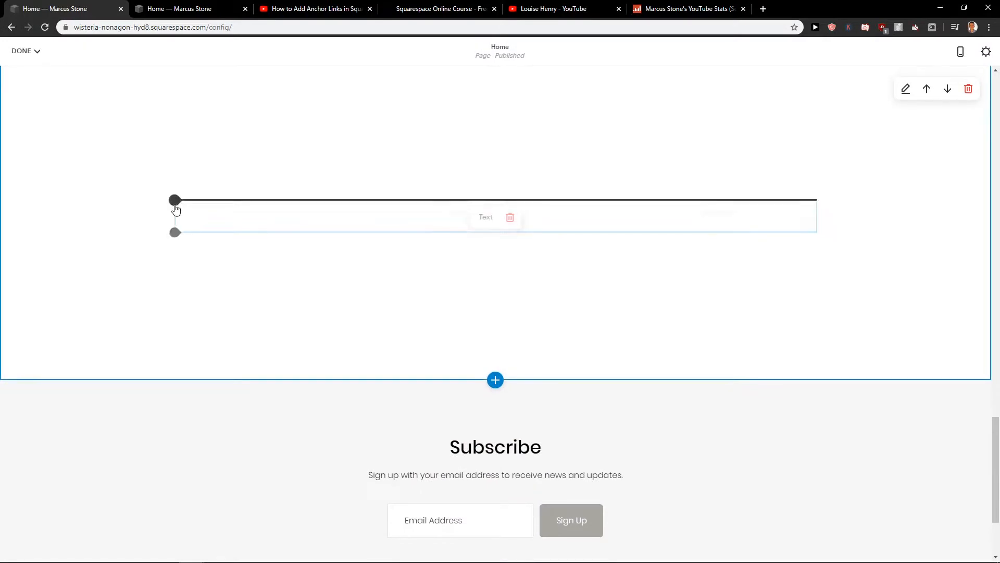
{"action": "left_click", "coordinate": [495, 379]}
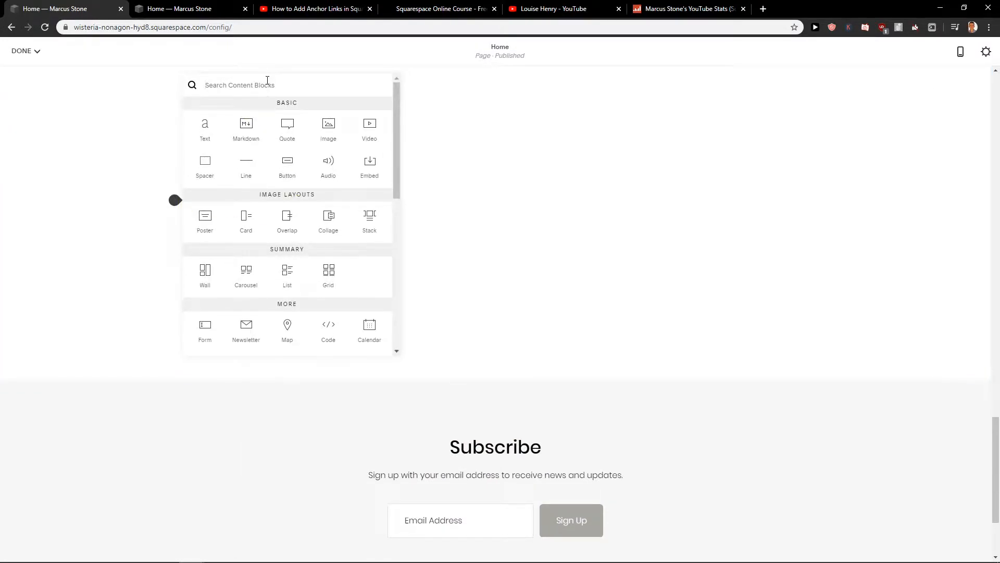
{"action": "type", "text": "bu"}
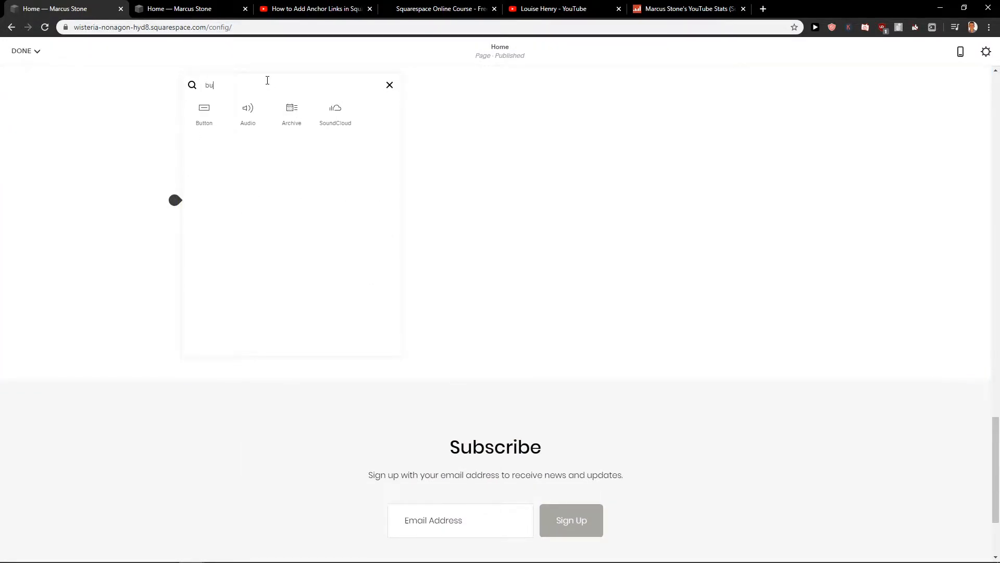
{"action": "mouse_move", "coordinate": [204, 113]}
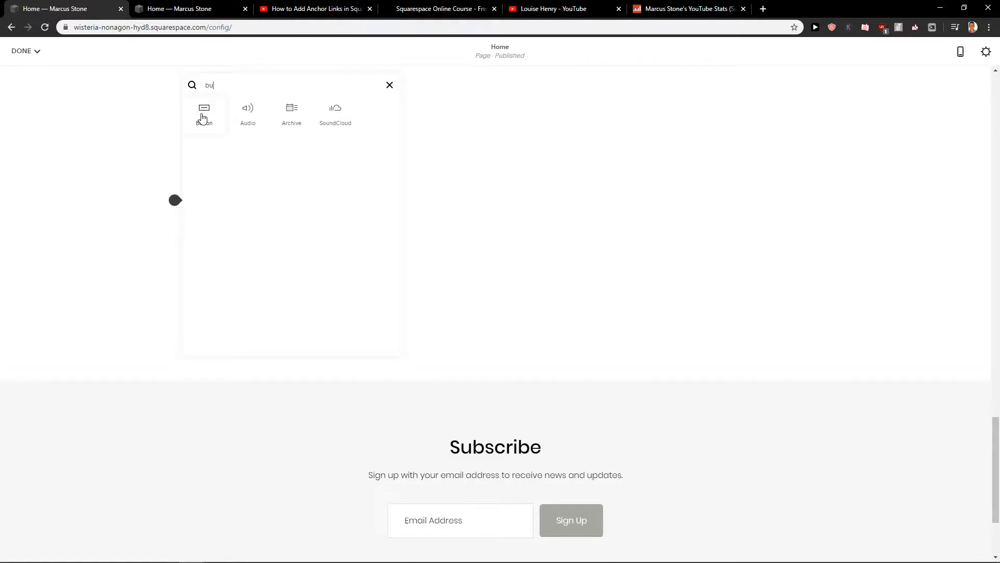
{"action": "left_click", "coordinate": [205, 107]}
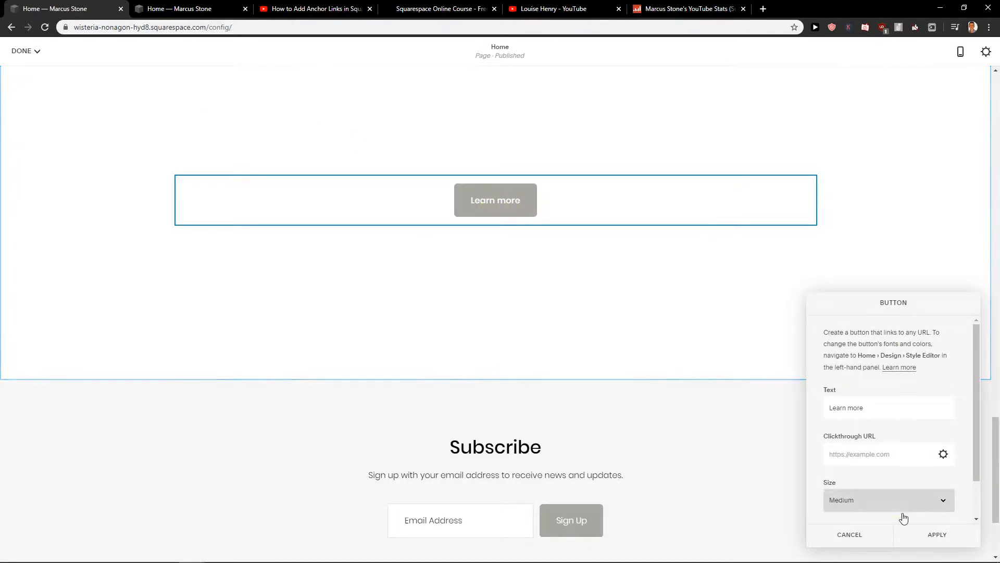
{"action": "left_click", "coordinate": [850, 535]}
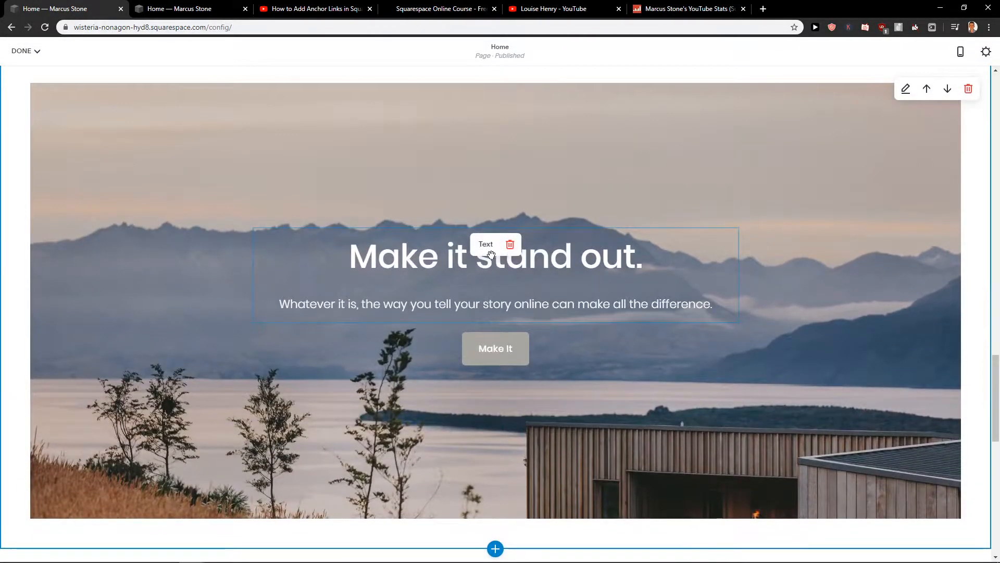
- Replace the lake banner's heading text with Download free PDF
{"action": "type", "text": "DOP"}
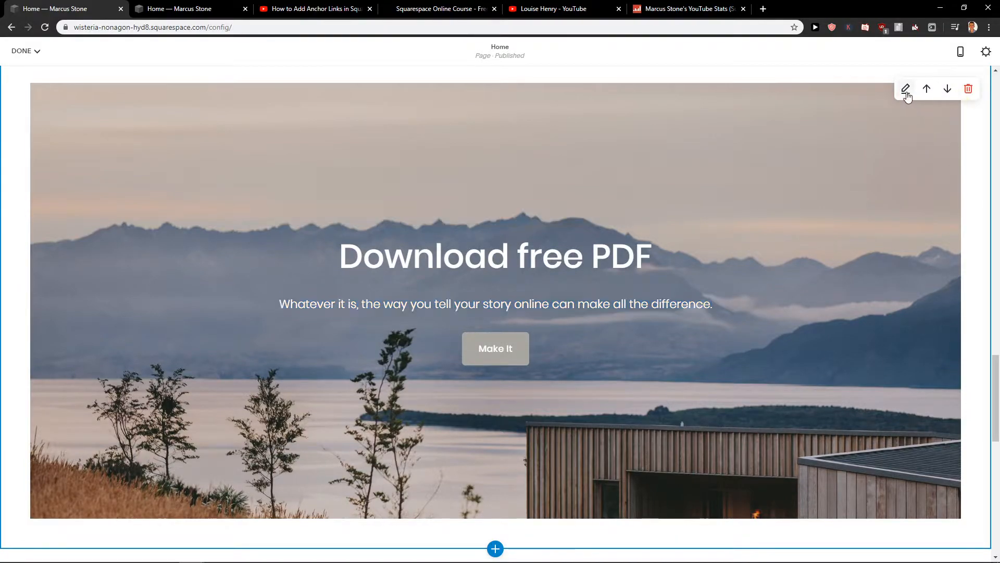
- Set the banner section's height to S in its format settings
{"action": "left_click", "coordinate": [905, 89]}
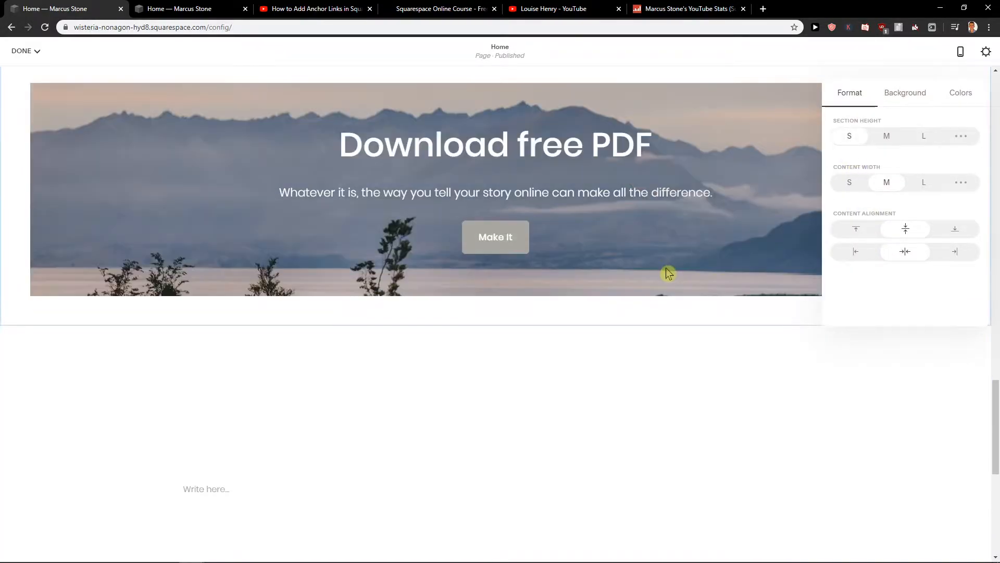
{"action": "left_click", "coordinate": [850, 181]}
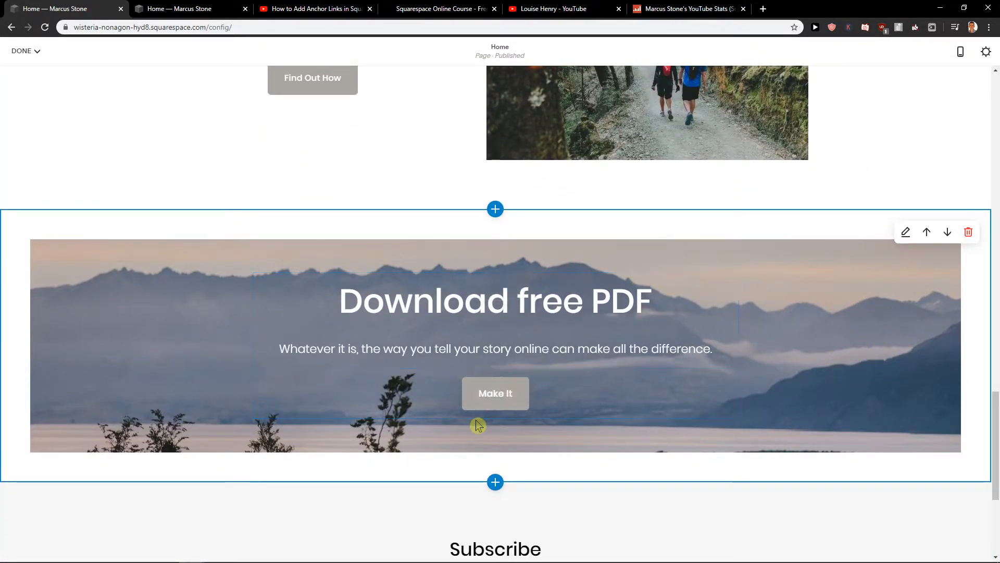
- Relabel the banner's Make It button as 'Click here' in its settings
{"action": "left_click", "coordinate": [496, 394]}
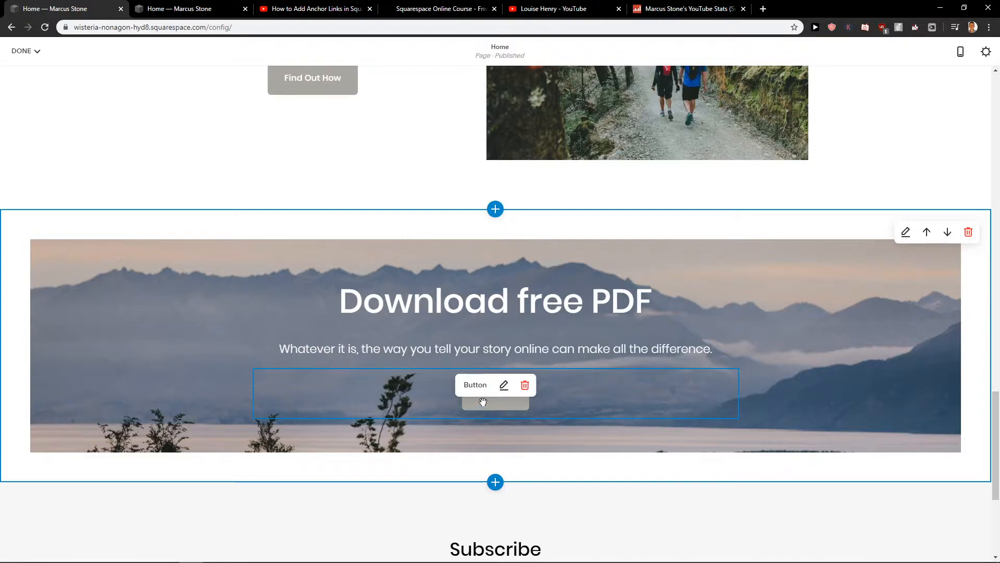
{"action": "left_click", "coordinate": [504, 386]}
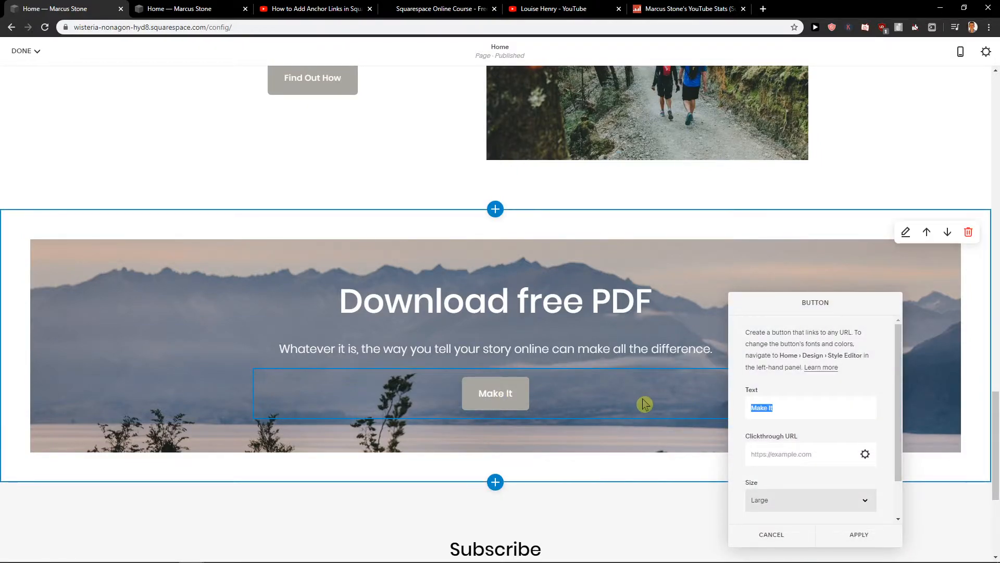
{"action": "type", "text": "Click here"}
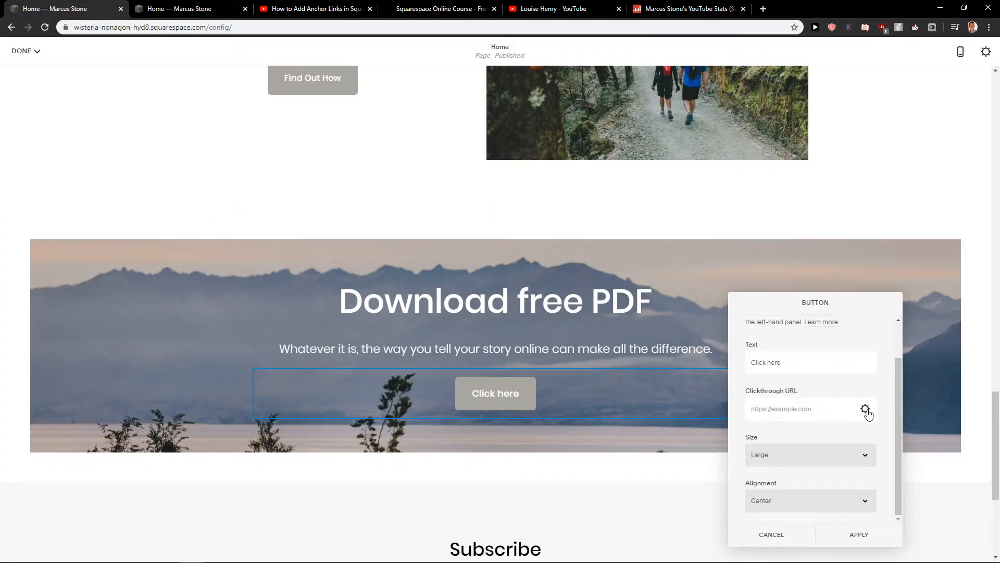
- Upload the sample file from the desktop through the button's File link option
{"action": "left_click", "coordinate": [864, 408]}
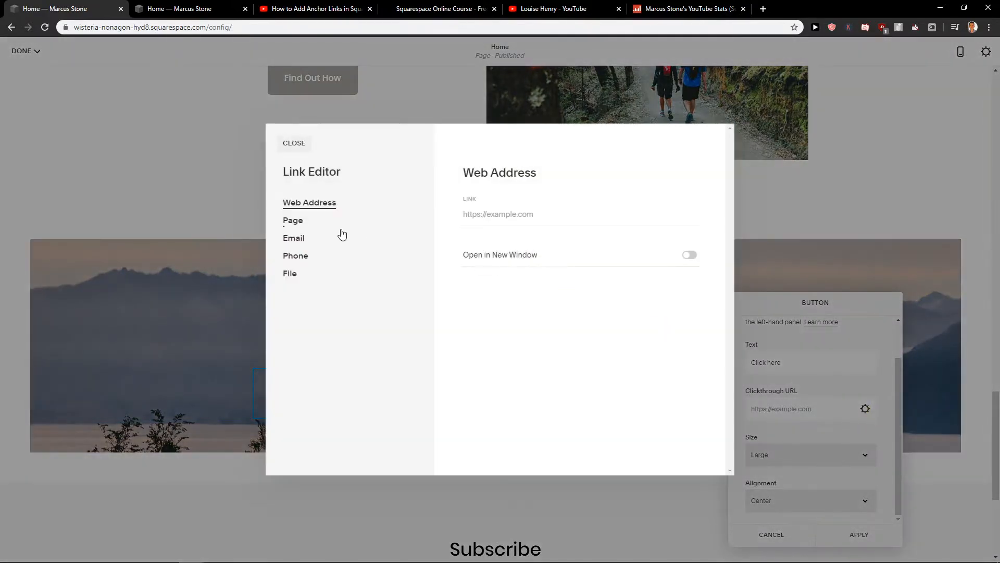
{"action": "left_click", "coordinate": [290, 273]}
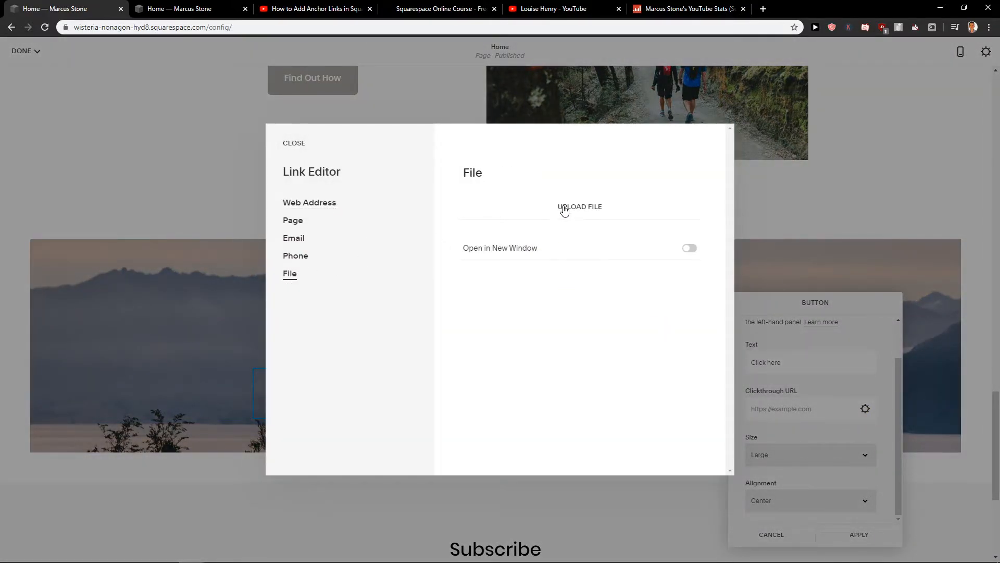
{"action": "left_click", "coordinate": [579, 206]}
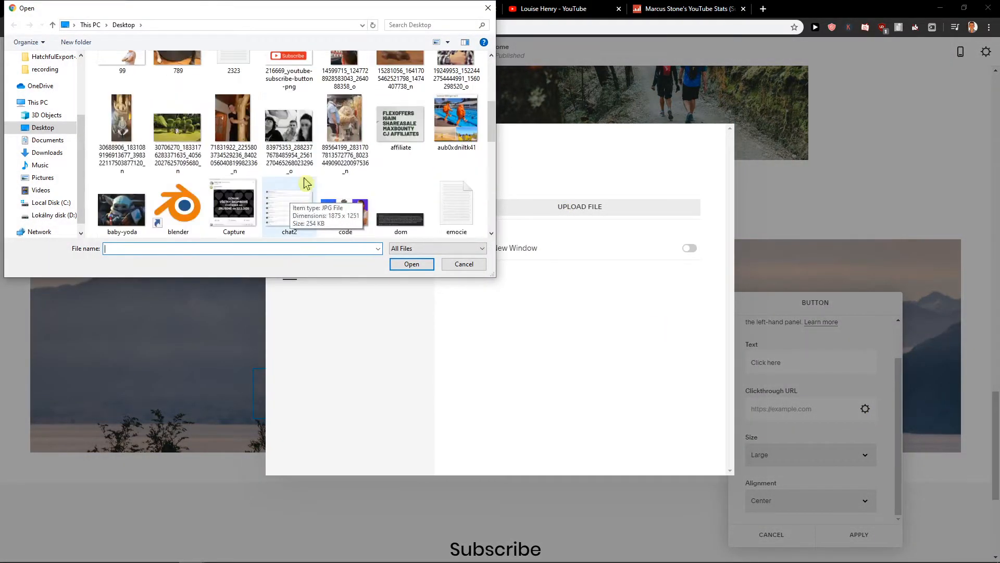
{"action": "left_click", "coordinate": [233, 197]}
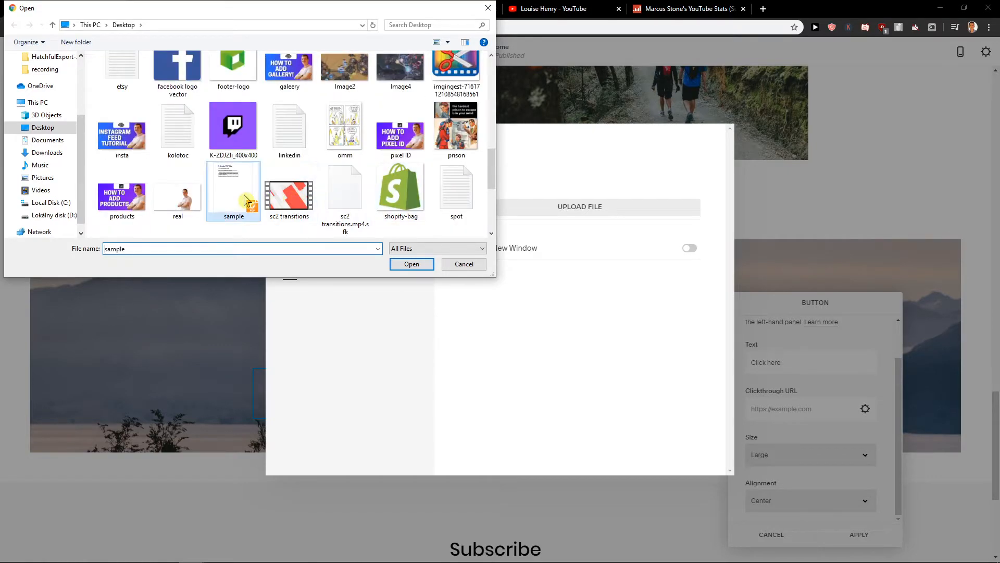
{"action": "left_click", "coordinate": [411, 264]}
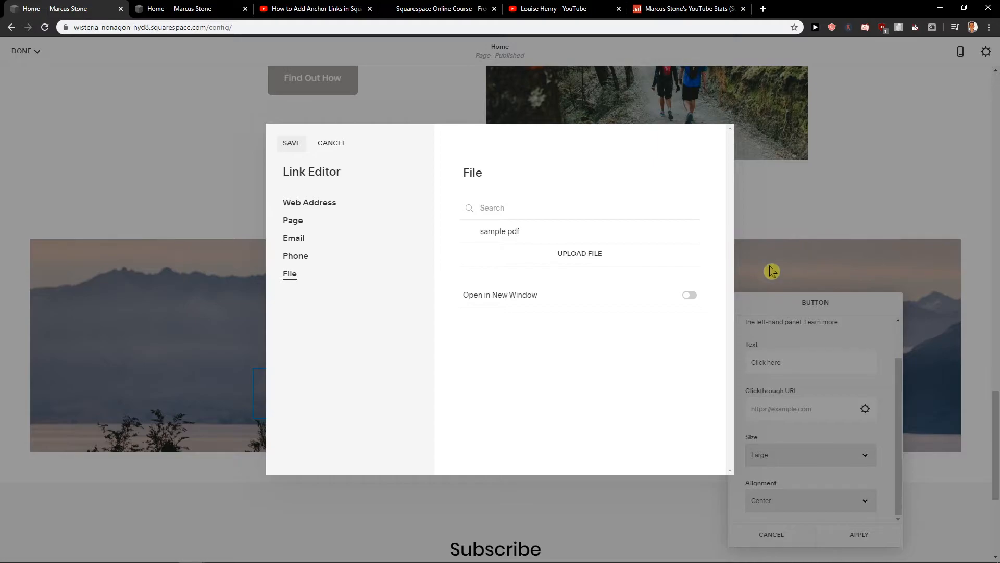
- Attach sample.pdf as the Click here button's link and finish the link edit
{"action": "left_click", "coordinate": [310, 202]}
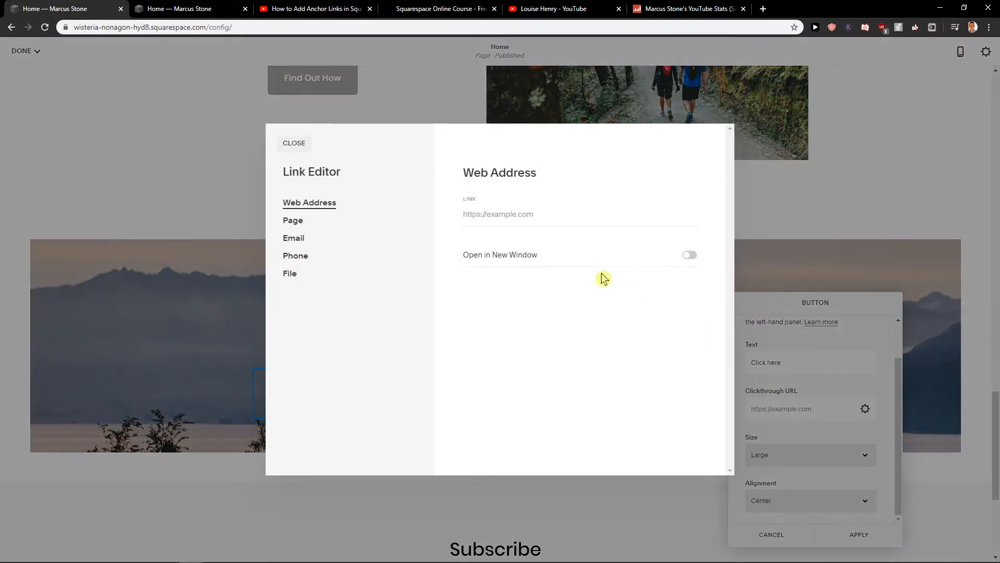
{"action": "left_click", "coordinate": [290, 273]}
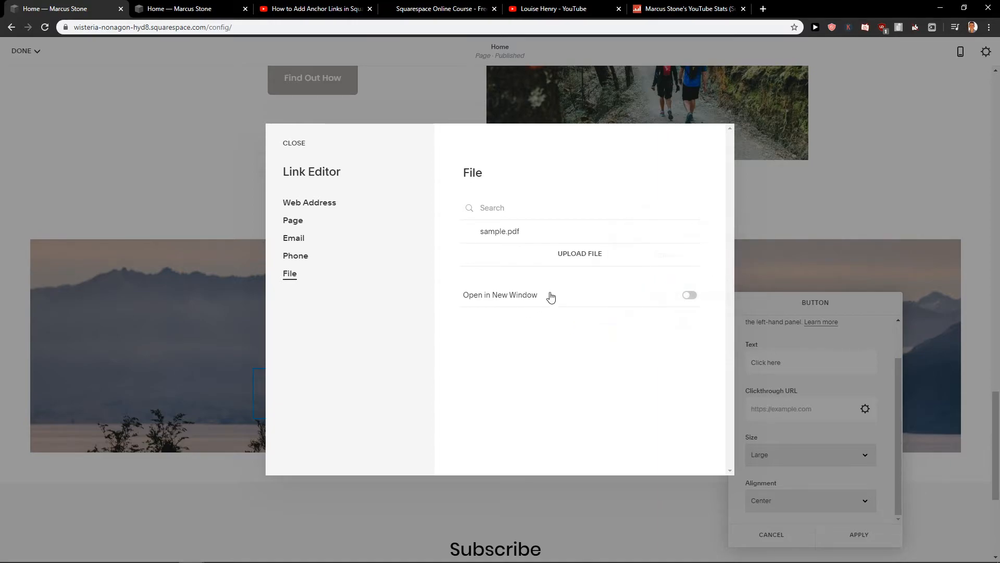
{"action": "left_click", "coordinate": [689, 294]}
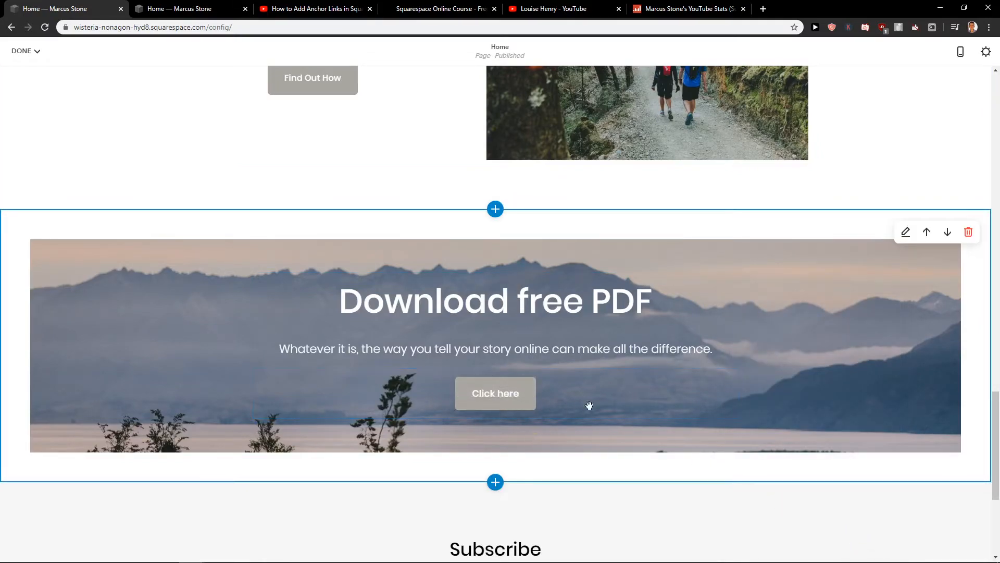
- Save the page edits from the Done menu and review the saved home page
{"action": "left_click", "coordinate": [496, 394]}
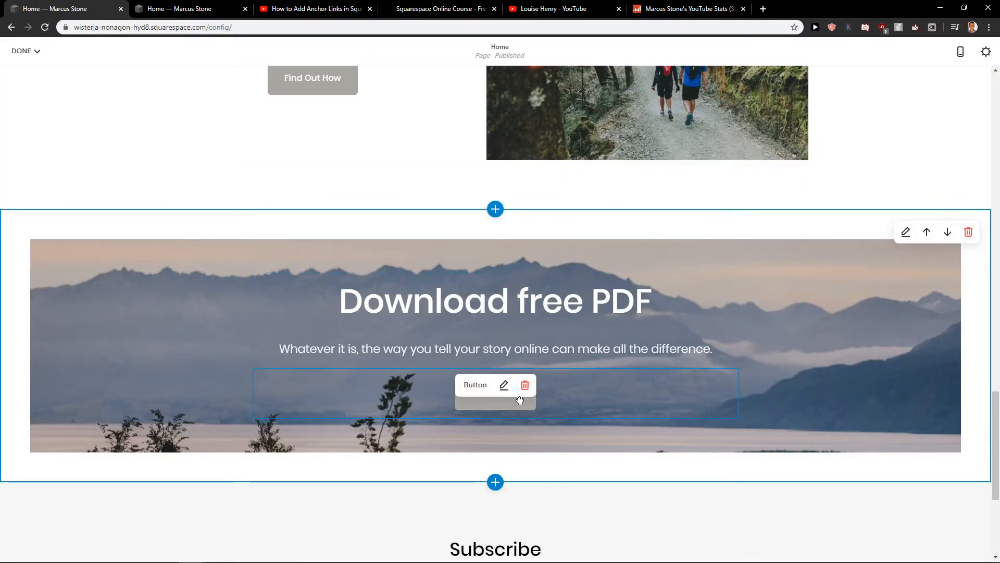
{"action": "left_click", "coordinate": [23, 51]}
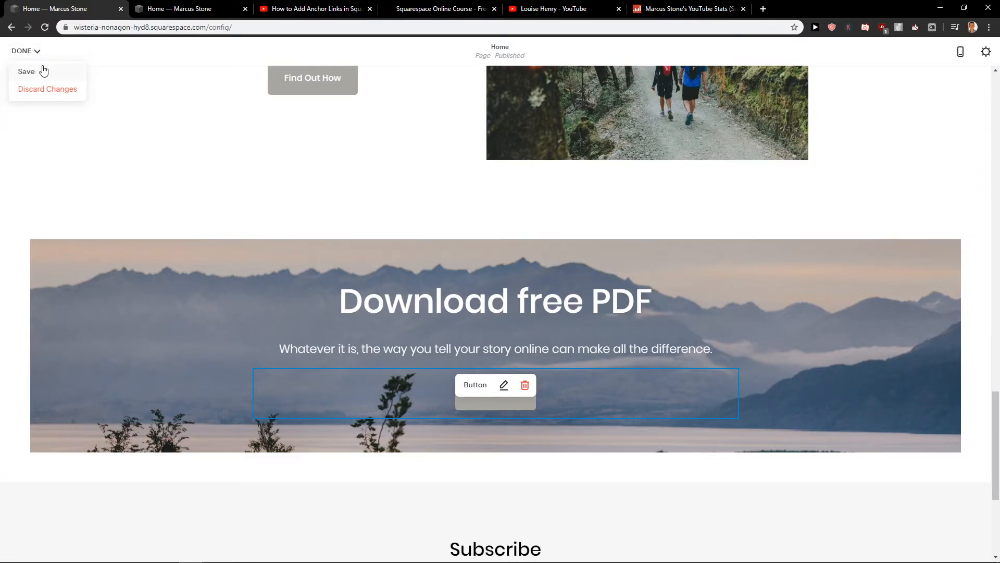
{"action": "left_click", "coordinate": [26, 71]}
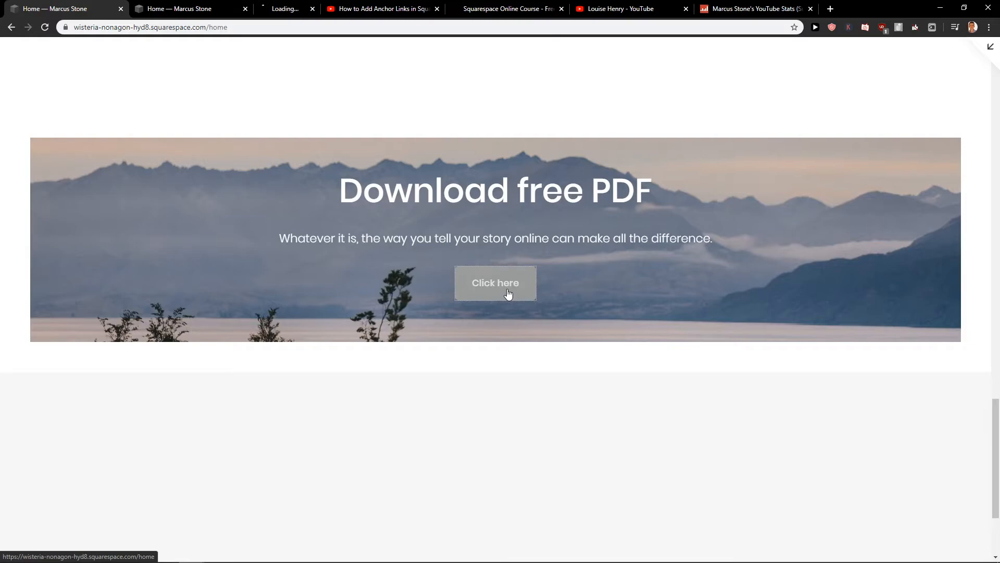
{"action": "scroll", "scroll_direction": "up", "scroll_amount": 3}
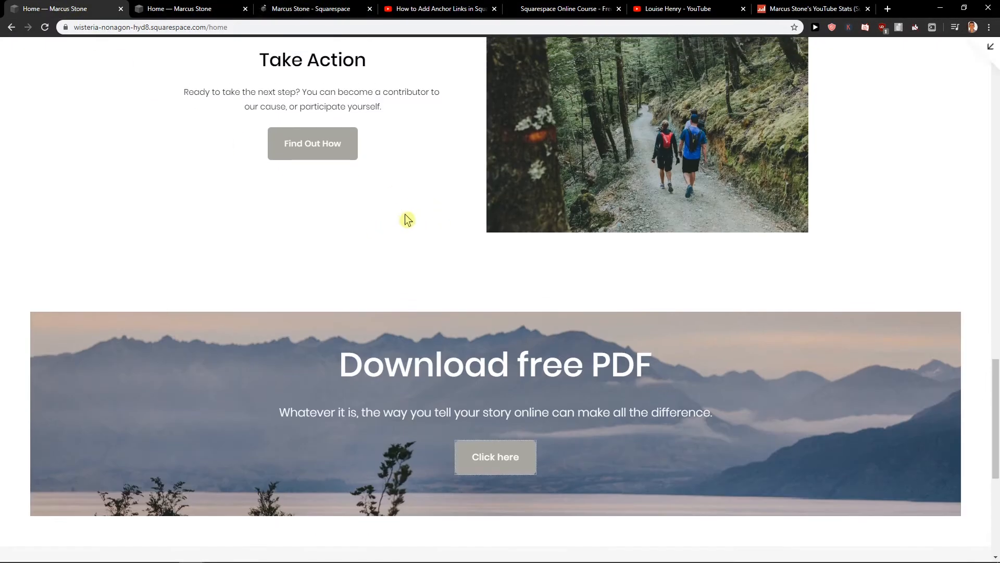
{"action": "scroll", "scroll_direction": "down", "scroll_amount": 3}
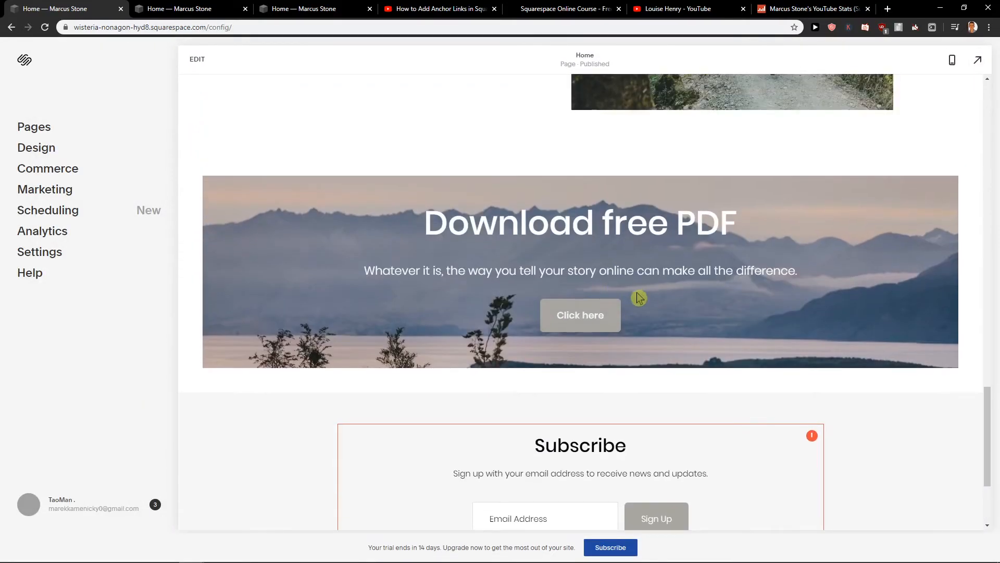
{"action": "mouse_move", "coordinate": [710, 275]}
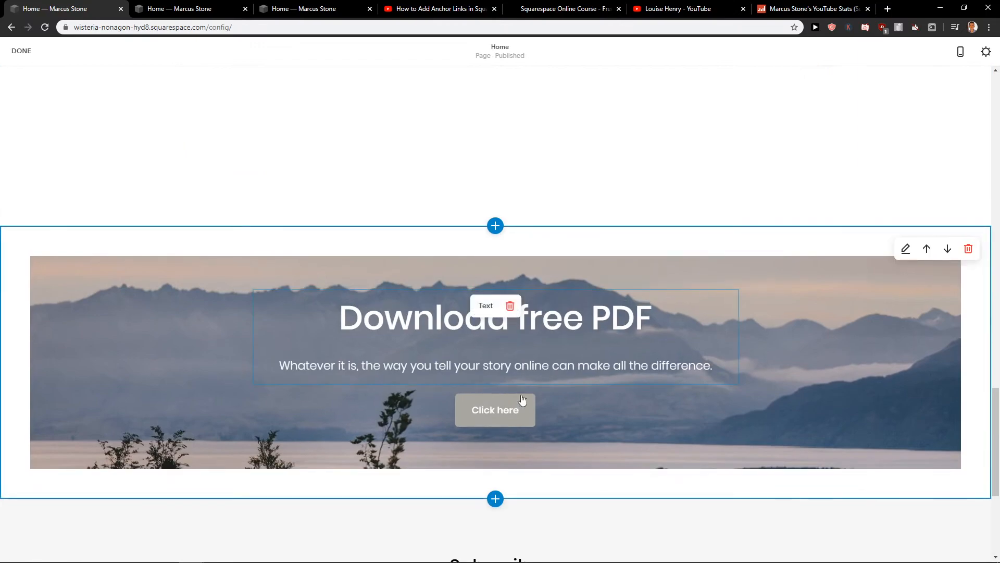
{"action": "left_click", "coordinate": [495, 410]}
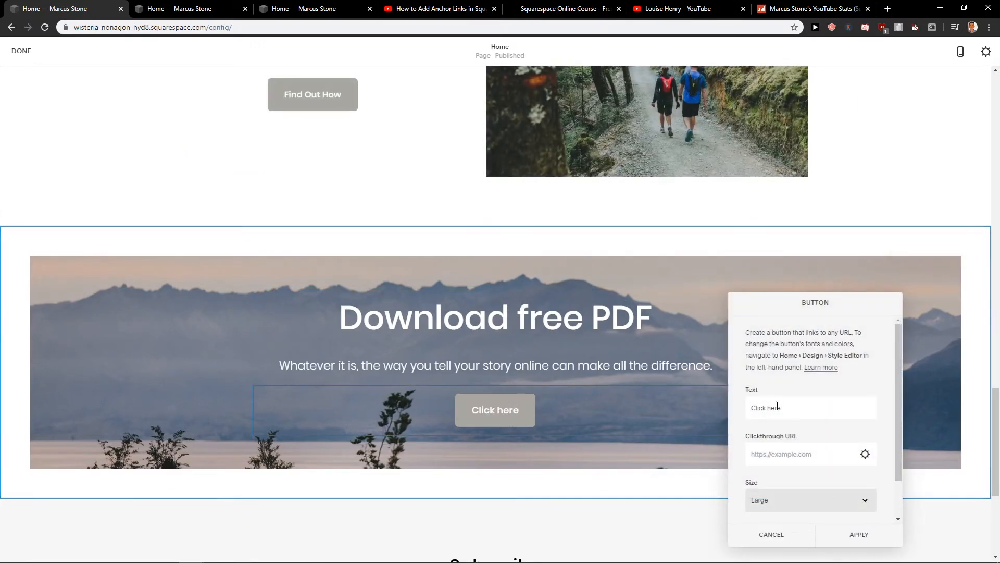
{"action": "left_click", "coordinate": [865, 454]}
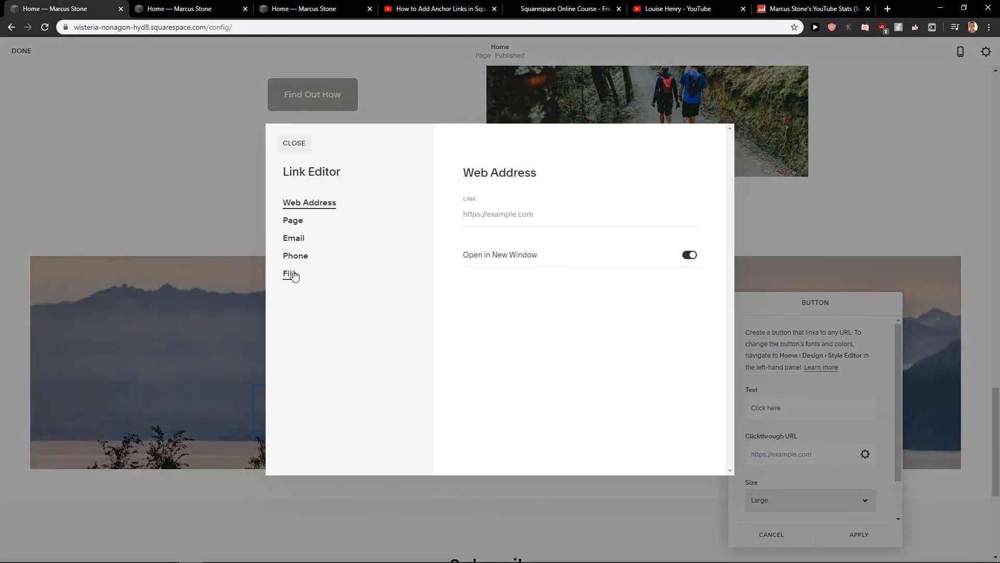
{"action": "left_click", "coordinate": [290, 273]}
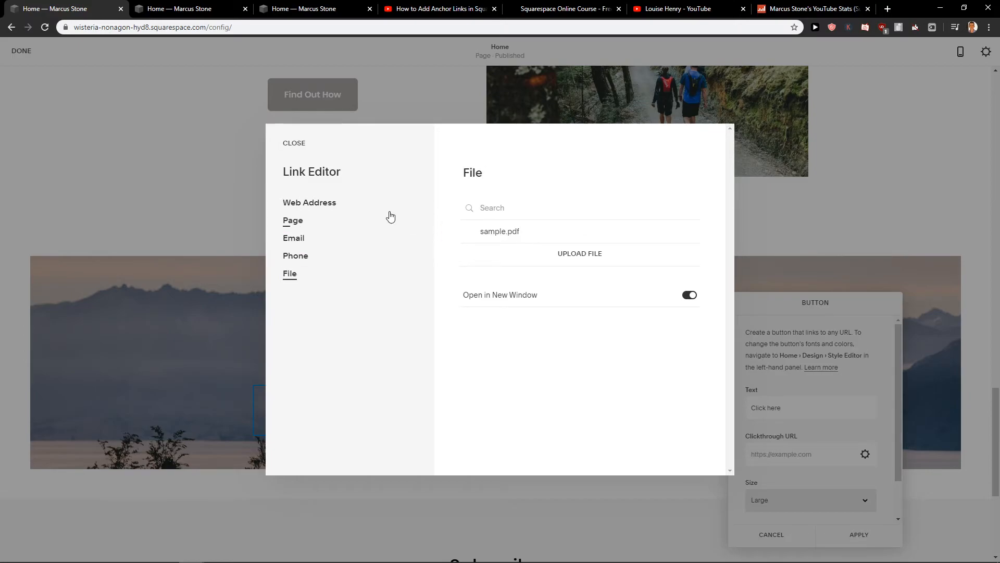
{"action": "left_click", "coordinate": [310, 202]}
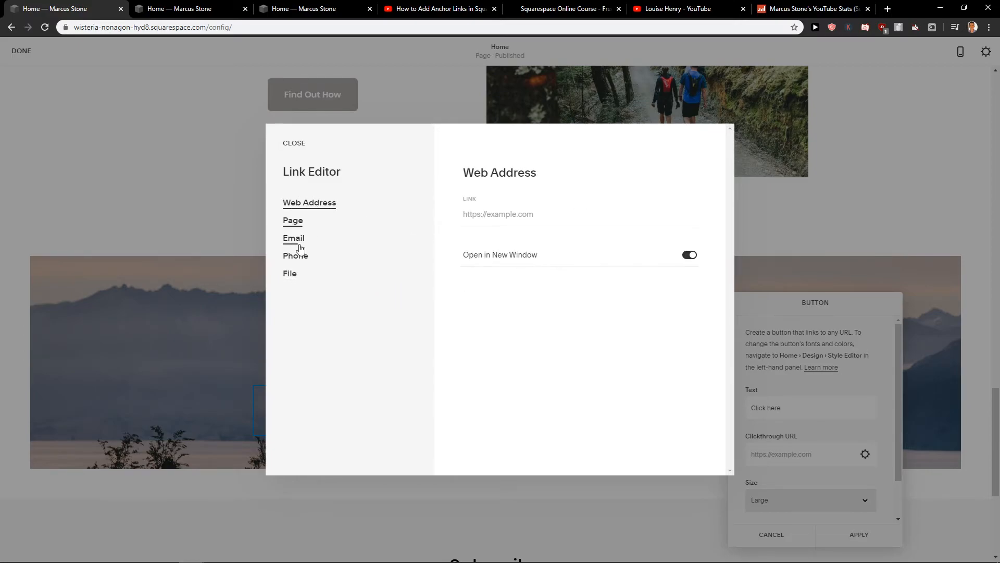
{"action": "left_click", "coordinate": [289, 273]}
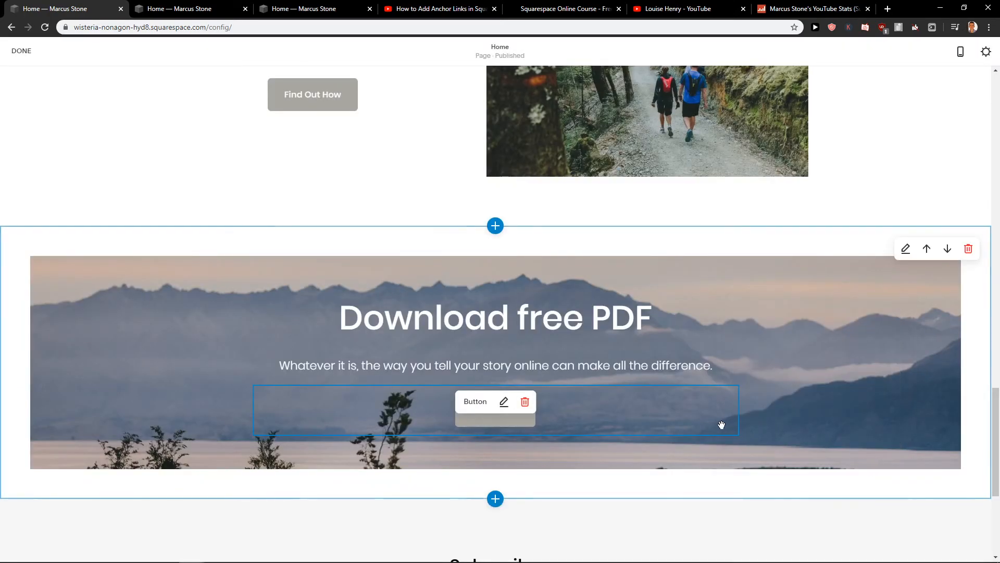
{"action": "left_click", "coordinate": [504, 402]}
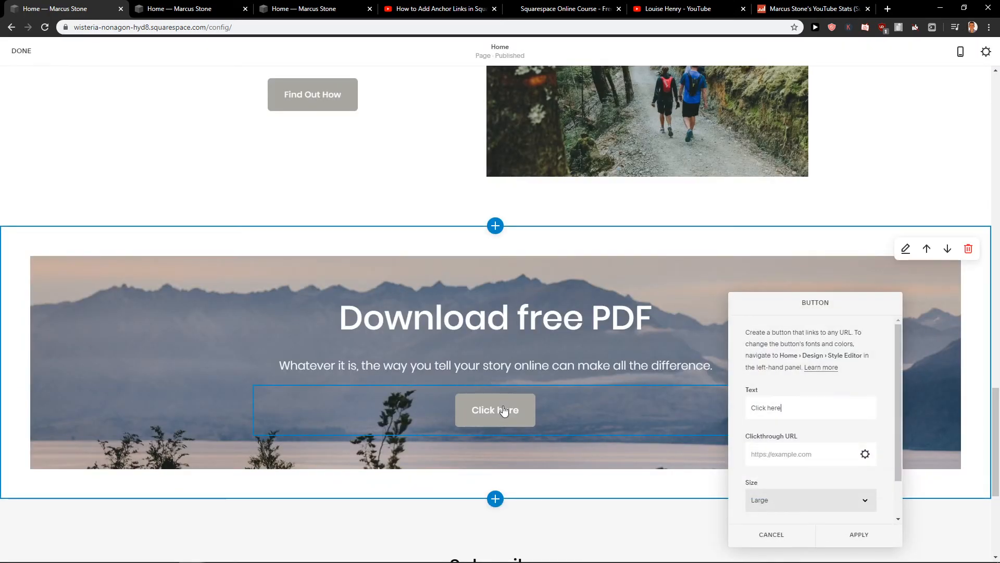
{"action": "scroll", "scroll_direction": "down", "scroll_amount": 3}
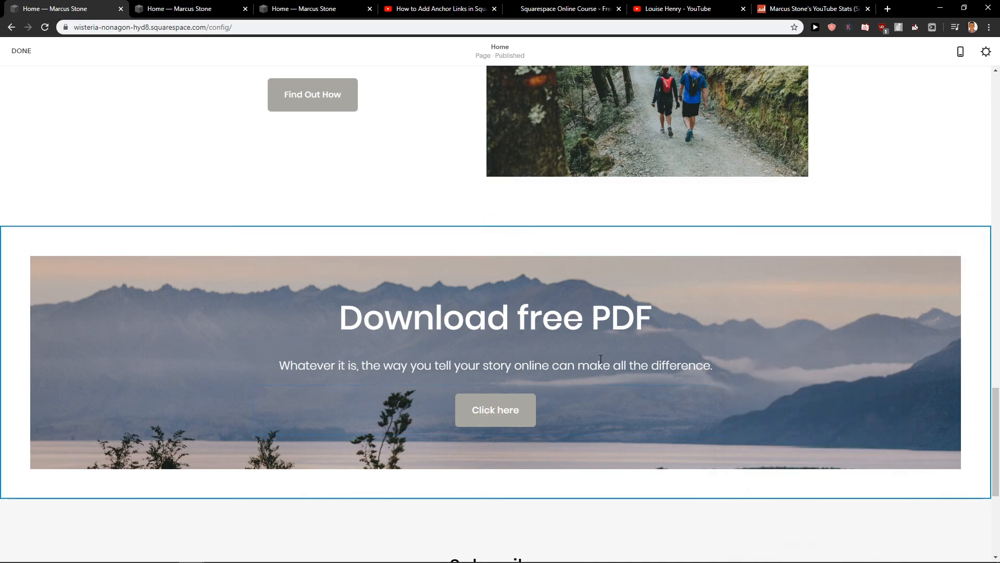
{"action": "left_click", "coordinate": [496, 409]}
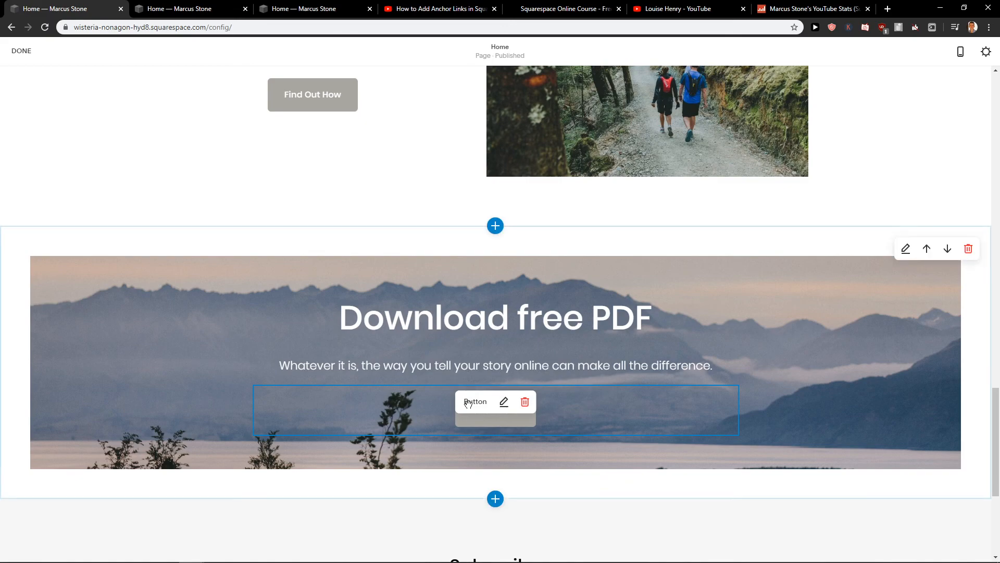